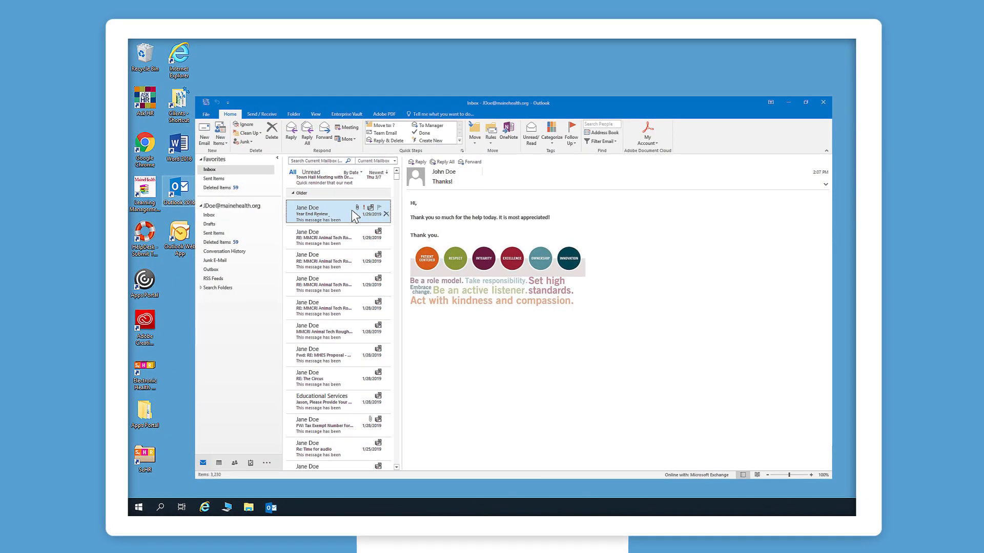
# Show the archived Year End Review email from Jane Doe with its yearendreview.pdf attachment listed.
pyautogui.click(326, 213)
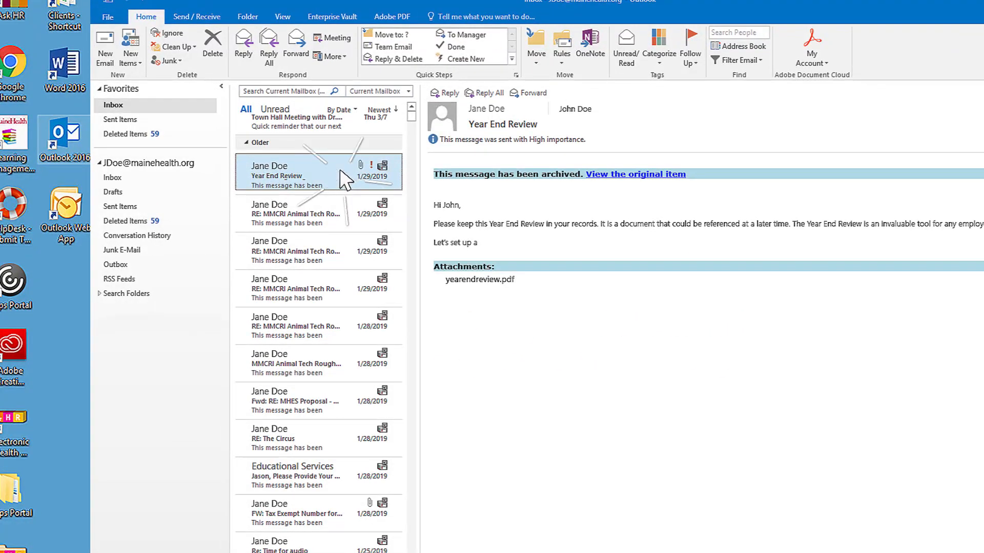
pyautogui.click(635, 175)
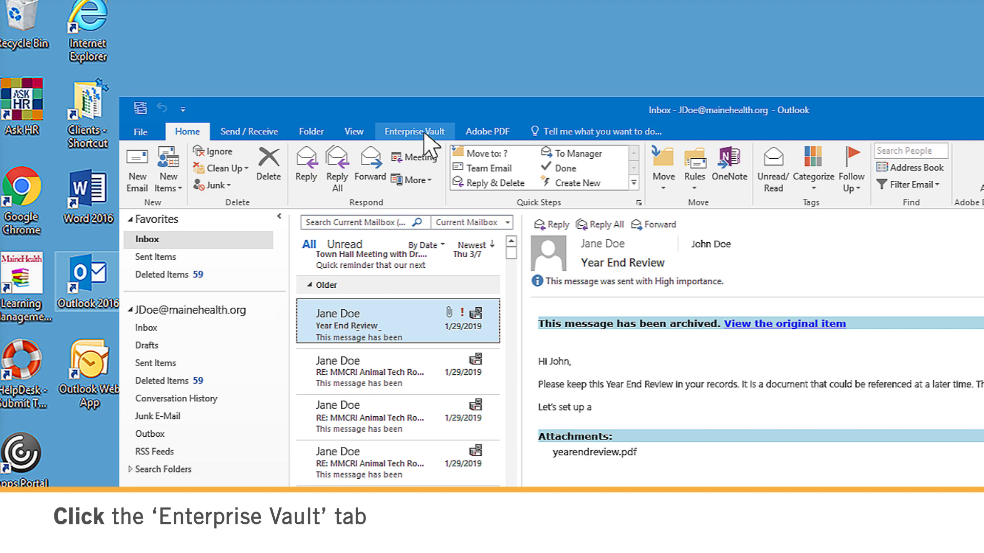
# Restore the Year End Review email to this folder via Enterprise Vault, signing in as 'jd', and view it.
pyautogui.click(414, 131)
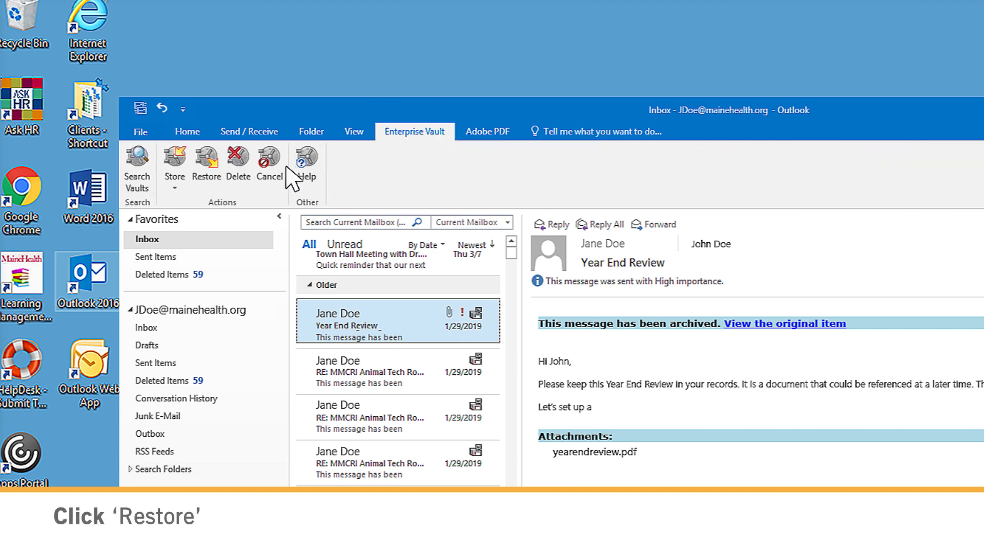
pyautogui.click(206, 159)
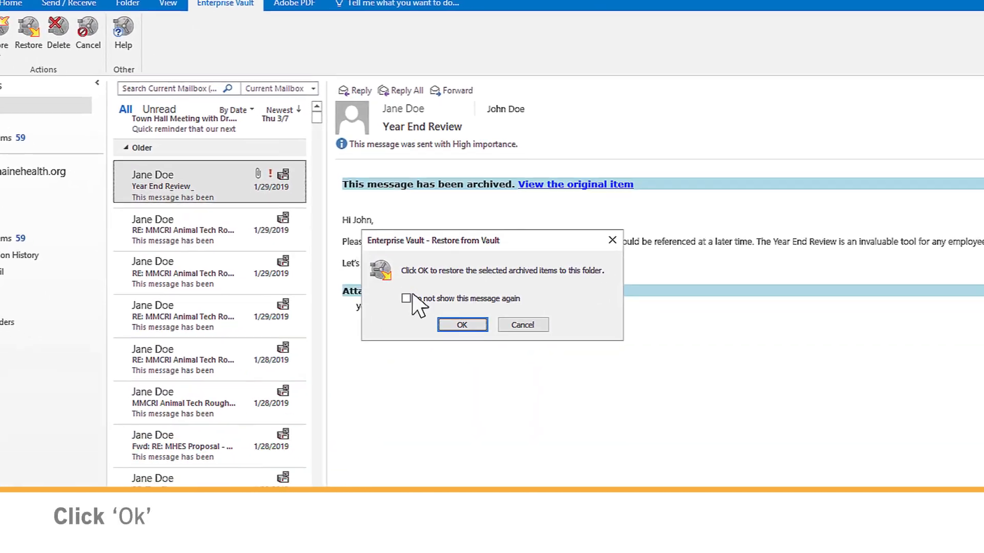
pyautogui.click(461, 324)
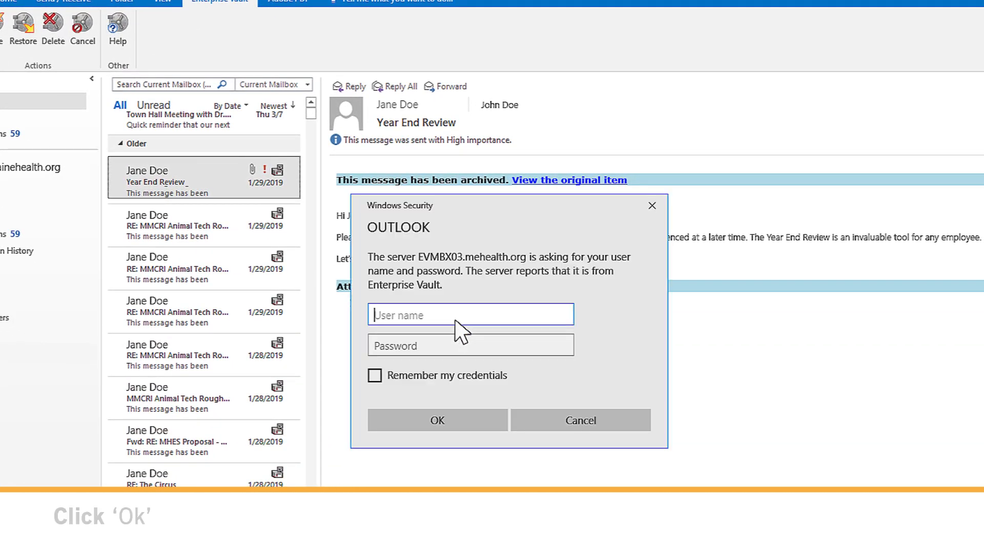
pyautogui.write('jdoe')
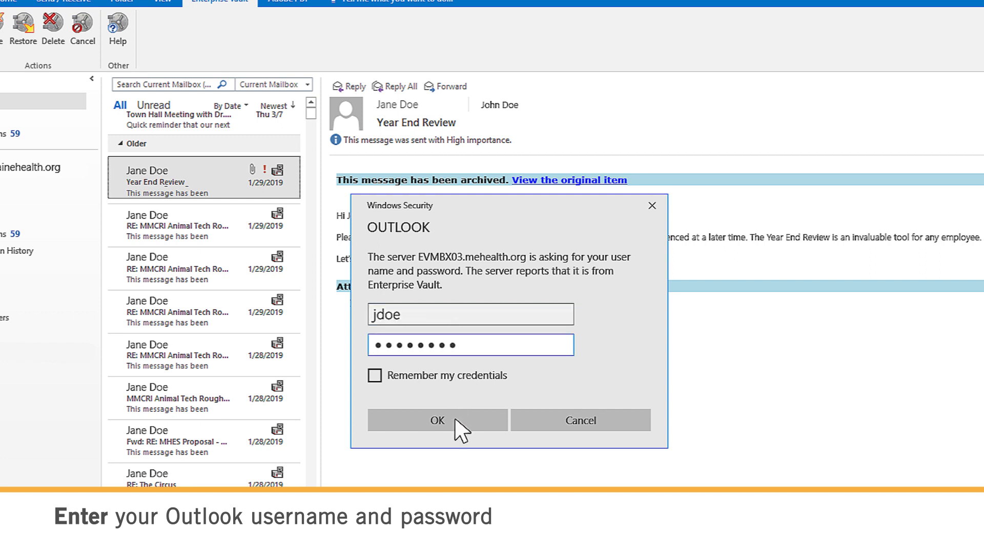
pyautogui.click(437, 420)
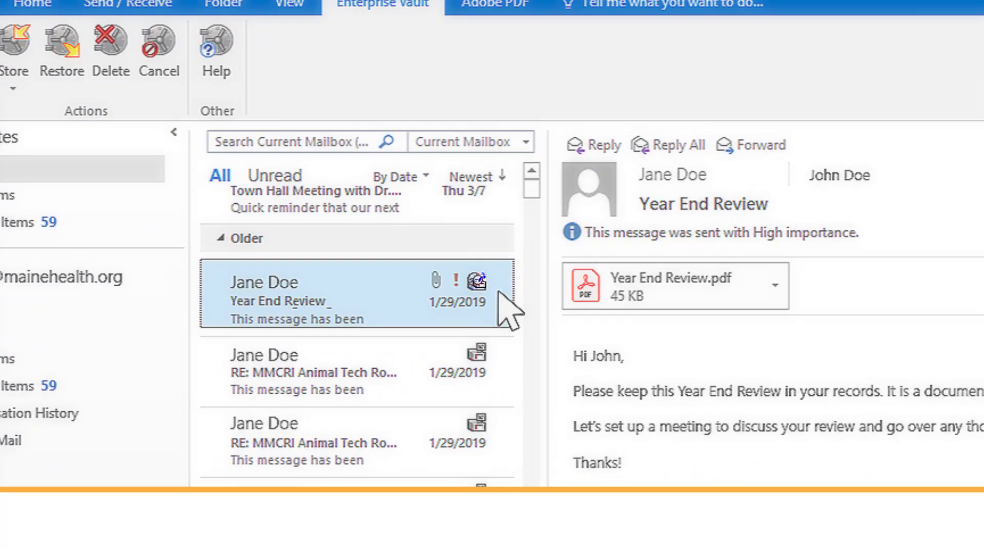
pyautogui.click(61, 43)
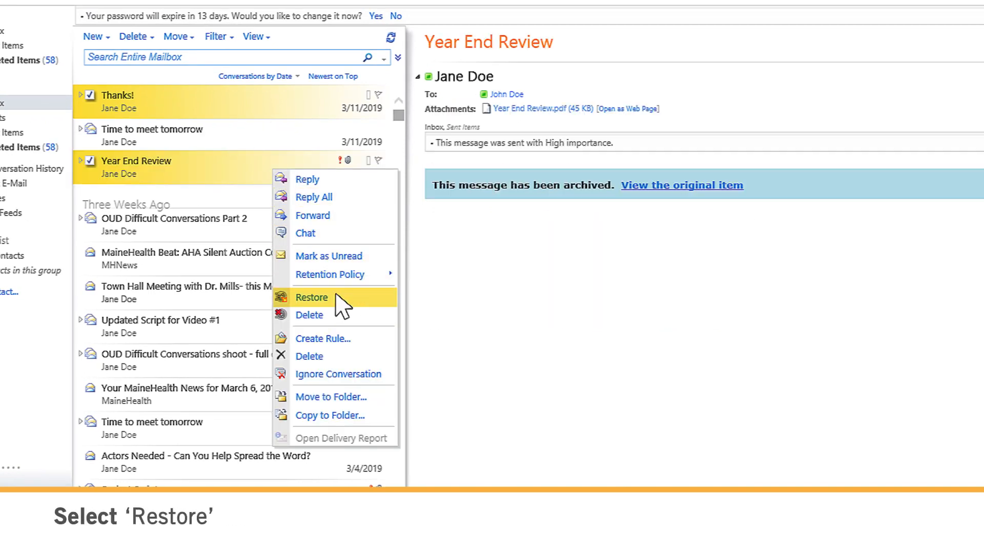
# Restore the Year End Review message into the current folder from the web mailbox.
pyautogui.click(310, 298)
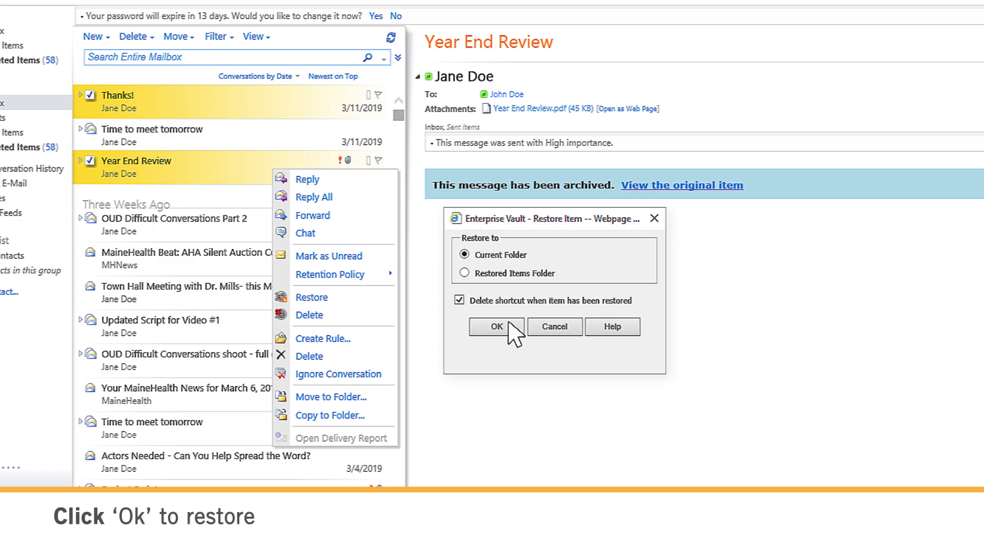
pyautogui.click(497, 327)
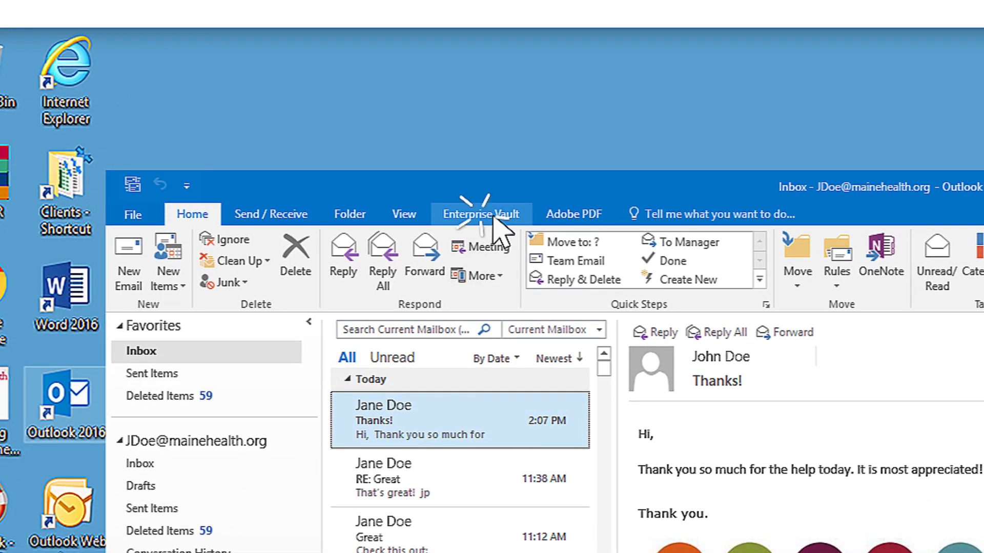
# Run an Enterprise Vault search for 'Year End Review' and show the advanced search options.
pyautogui.click(481, 214)
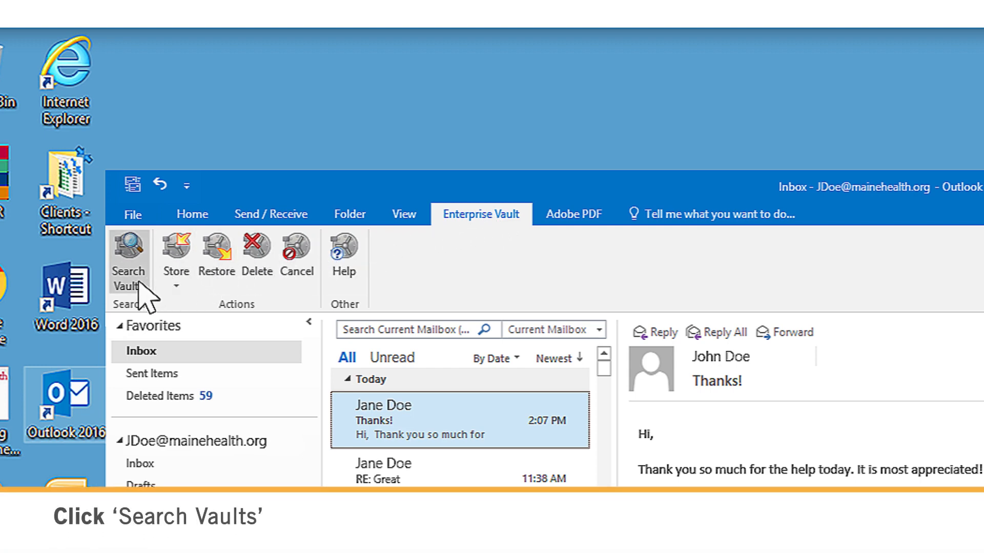
pyautogui.click(128, 252)
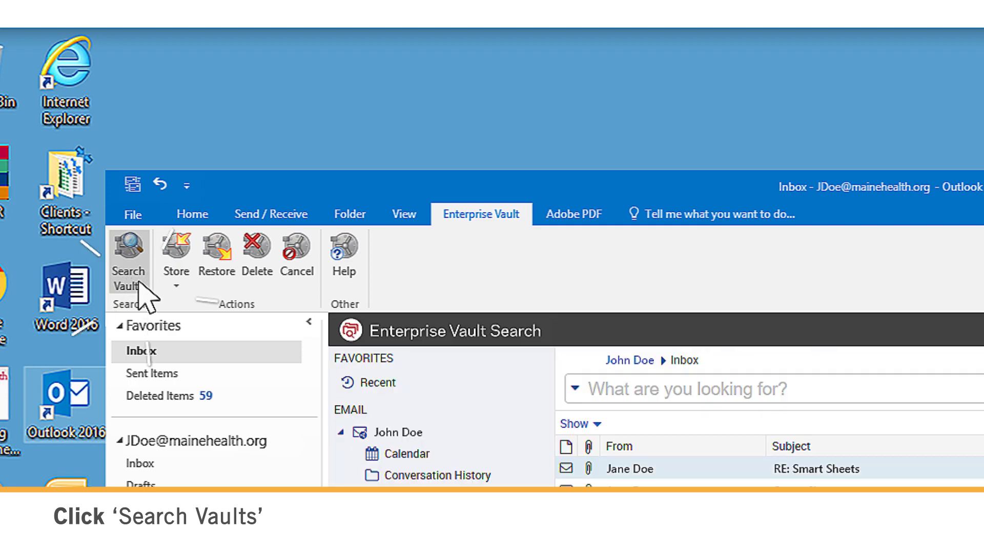
pyautogui.click(128, 254)
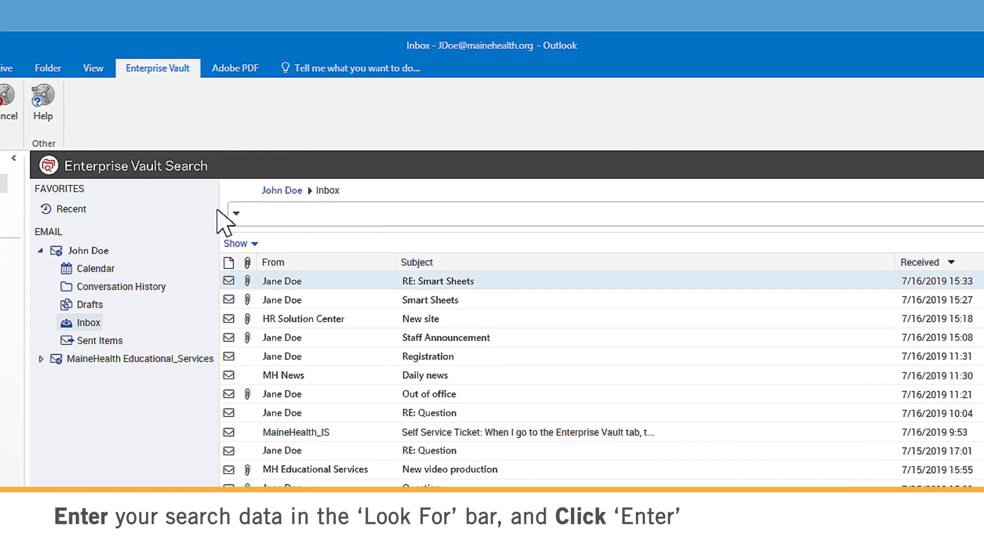
pyautogui.write('Year End Review')
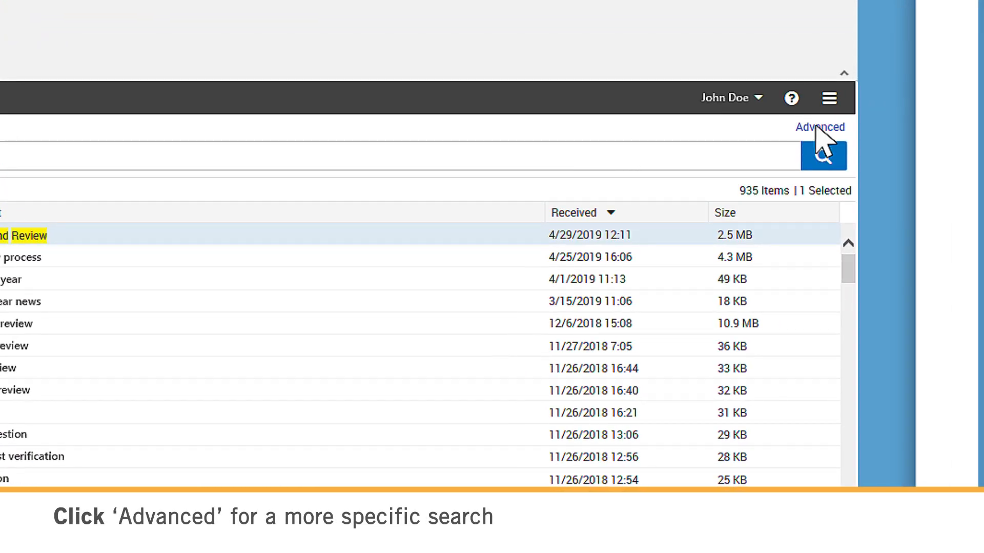
pyautogui.click(820, 127)
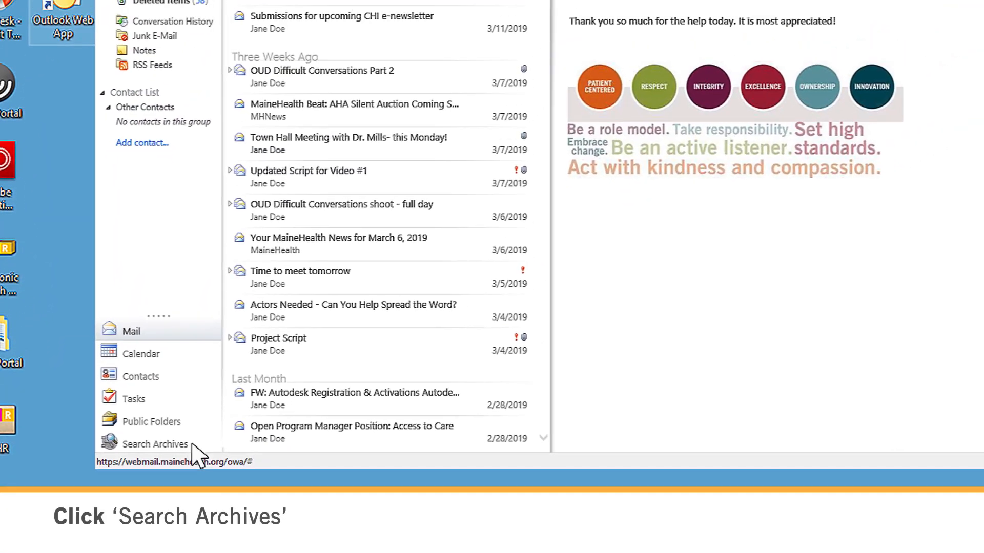
# Search the web archives for 'year end review' to list the 18 matching archived items.
pyautogui.click(155, 444)
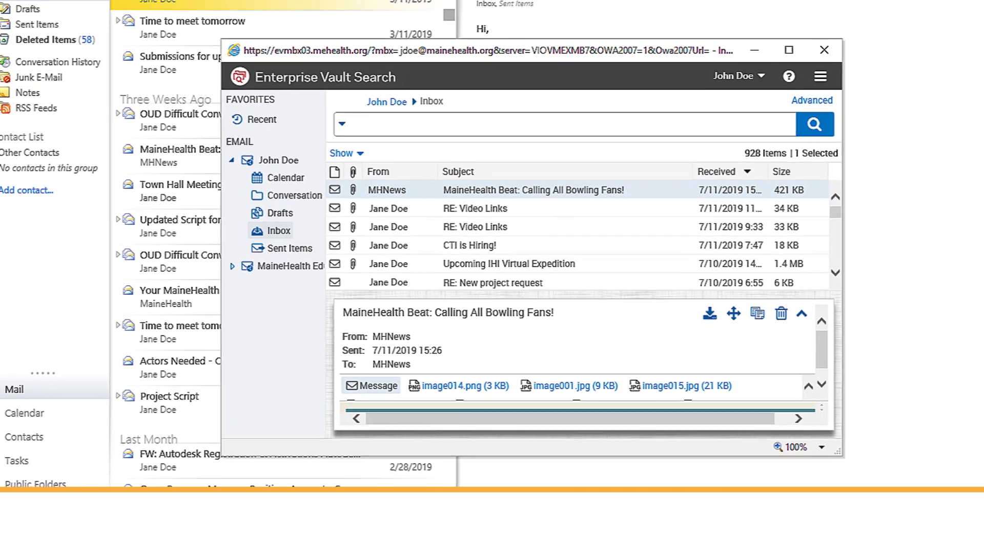
pyautogui.write('year end review')
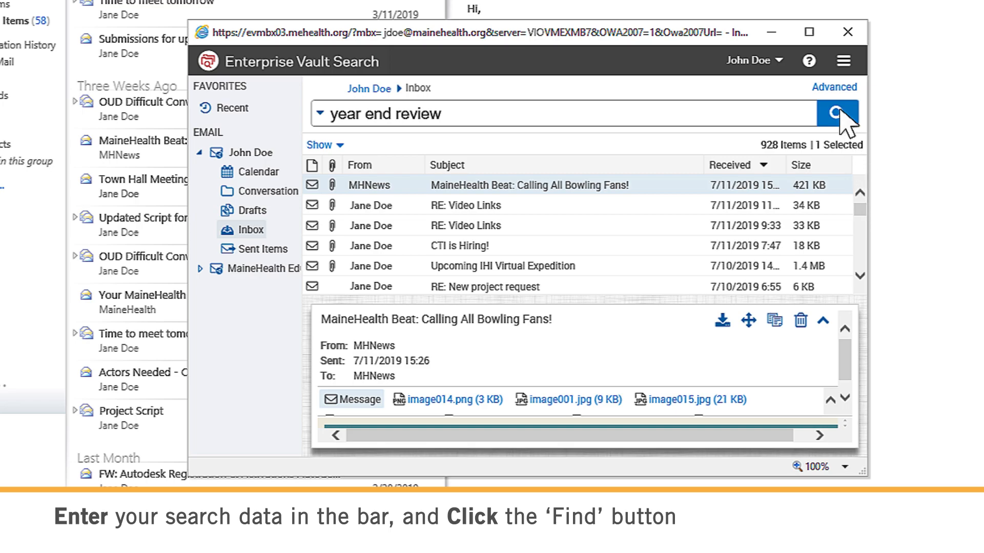
pyautogui.click(834, 113)
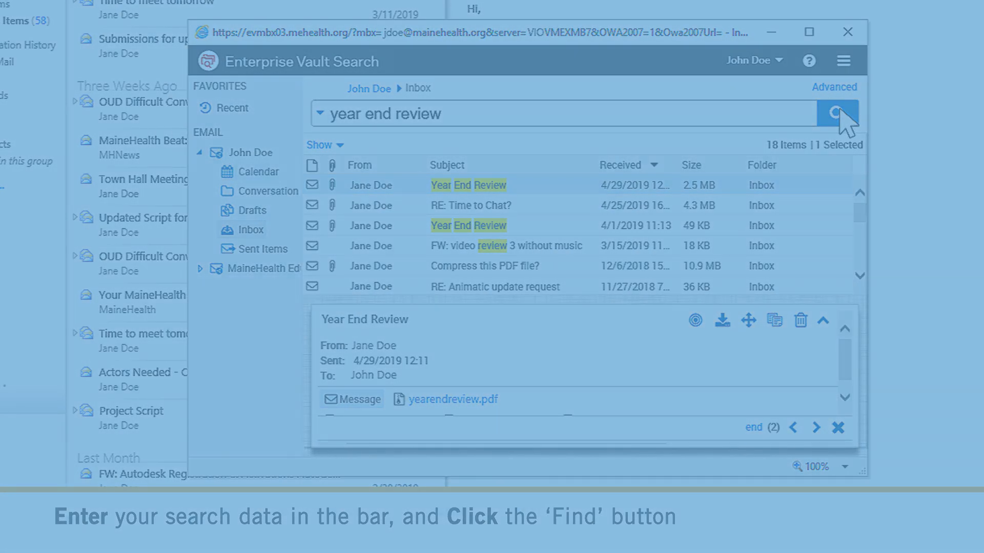